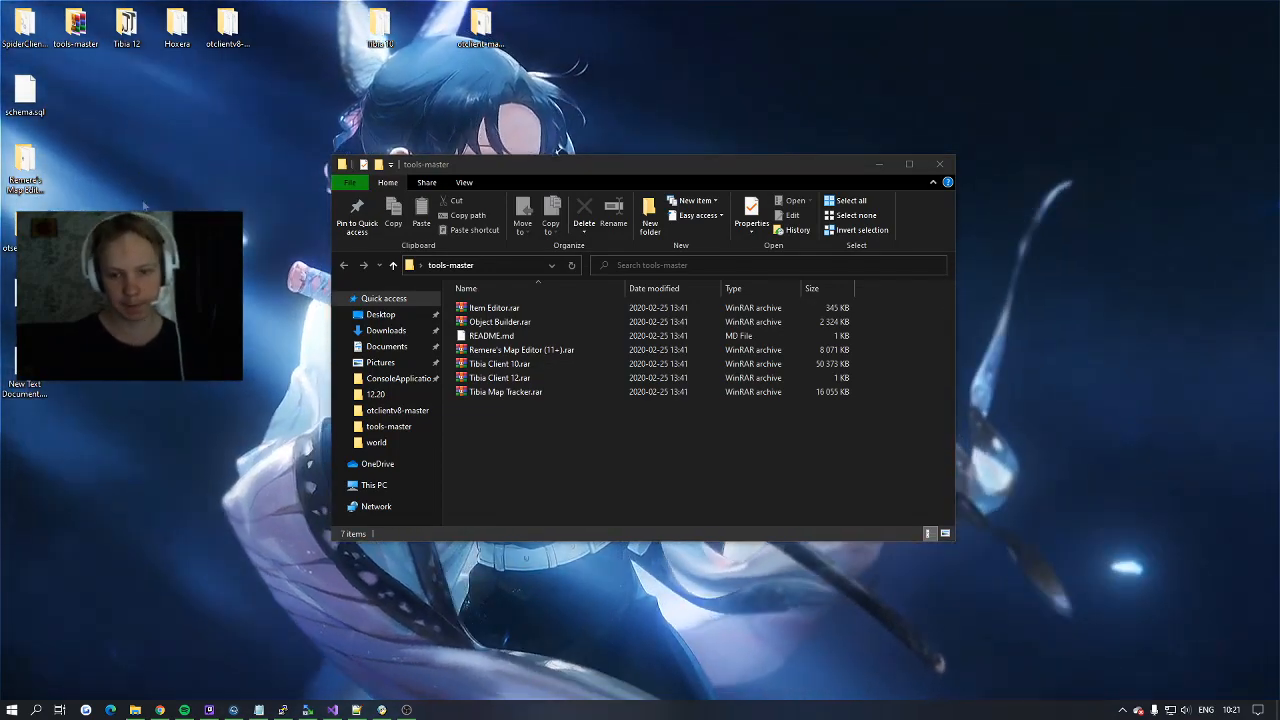
# - Extract Tibia Client 10.rar from tools-master to the desktop and enter the new Tibia Client 10 folder
pyautogui.doubleClick(500, 364)
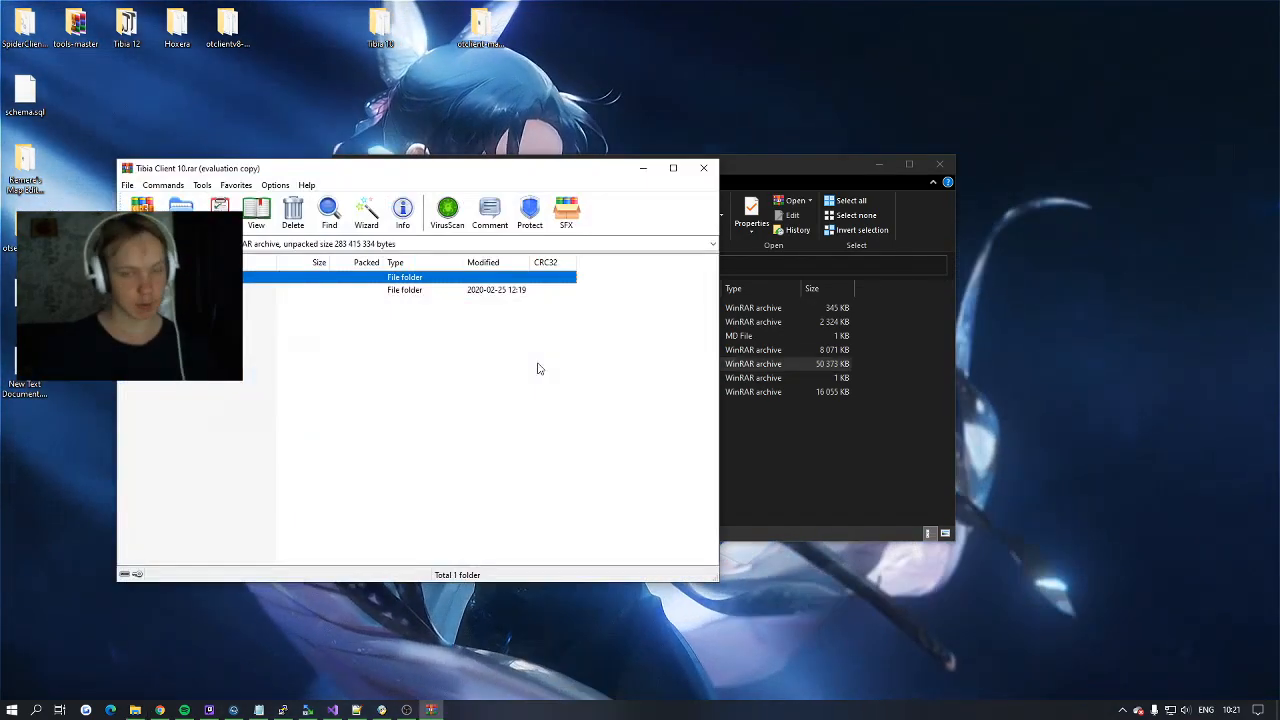
pyautogui.click(405, 290)
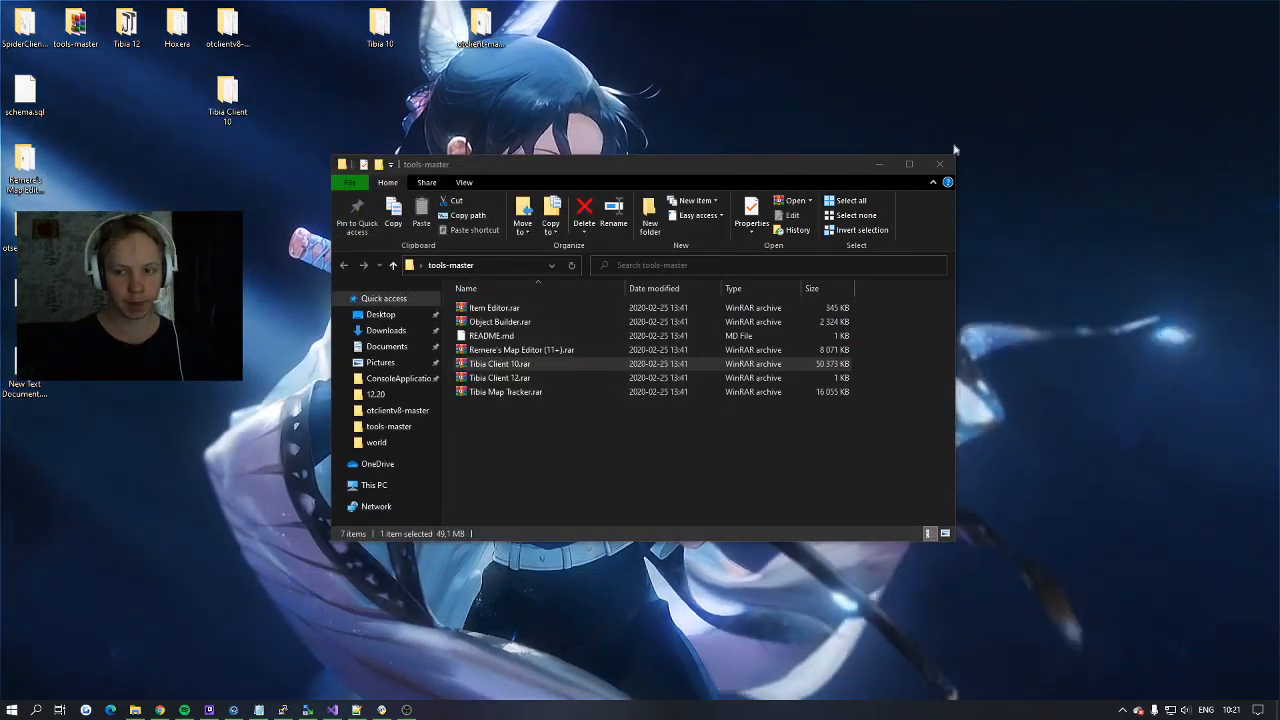
pyautogui.click(939, 163)
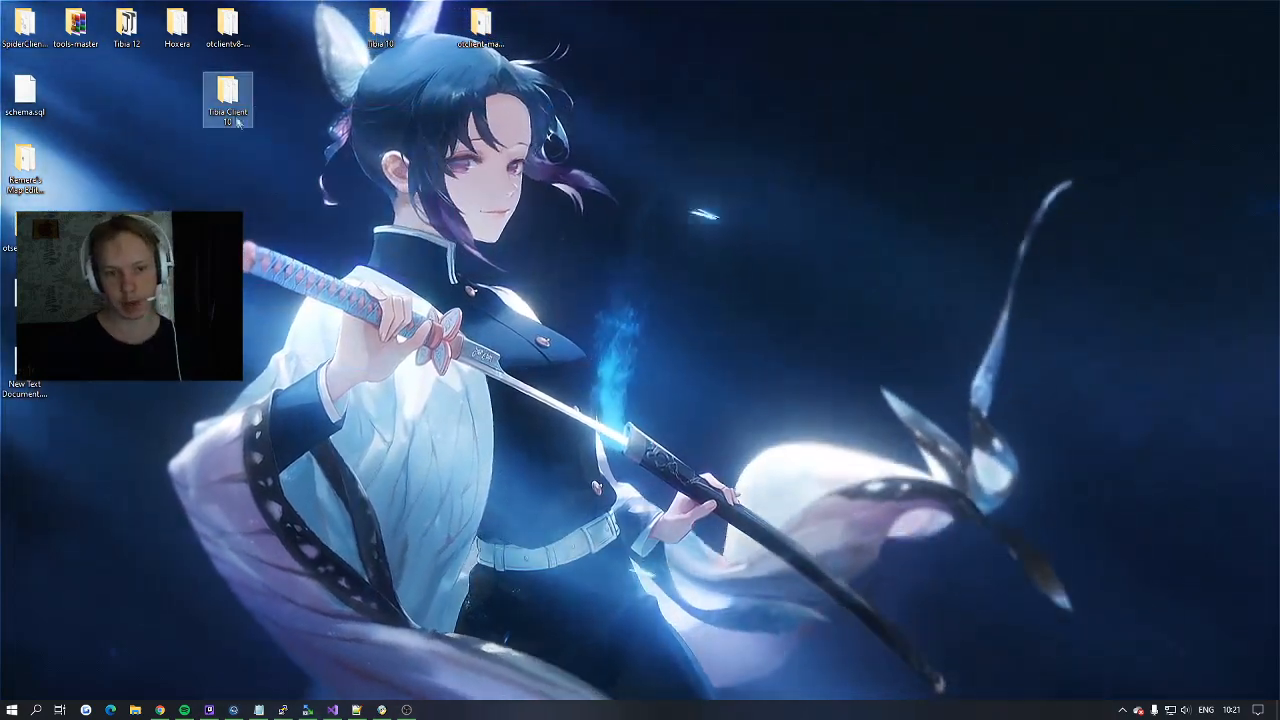
pyautogui.doubleClick(227, 97)
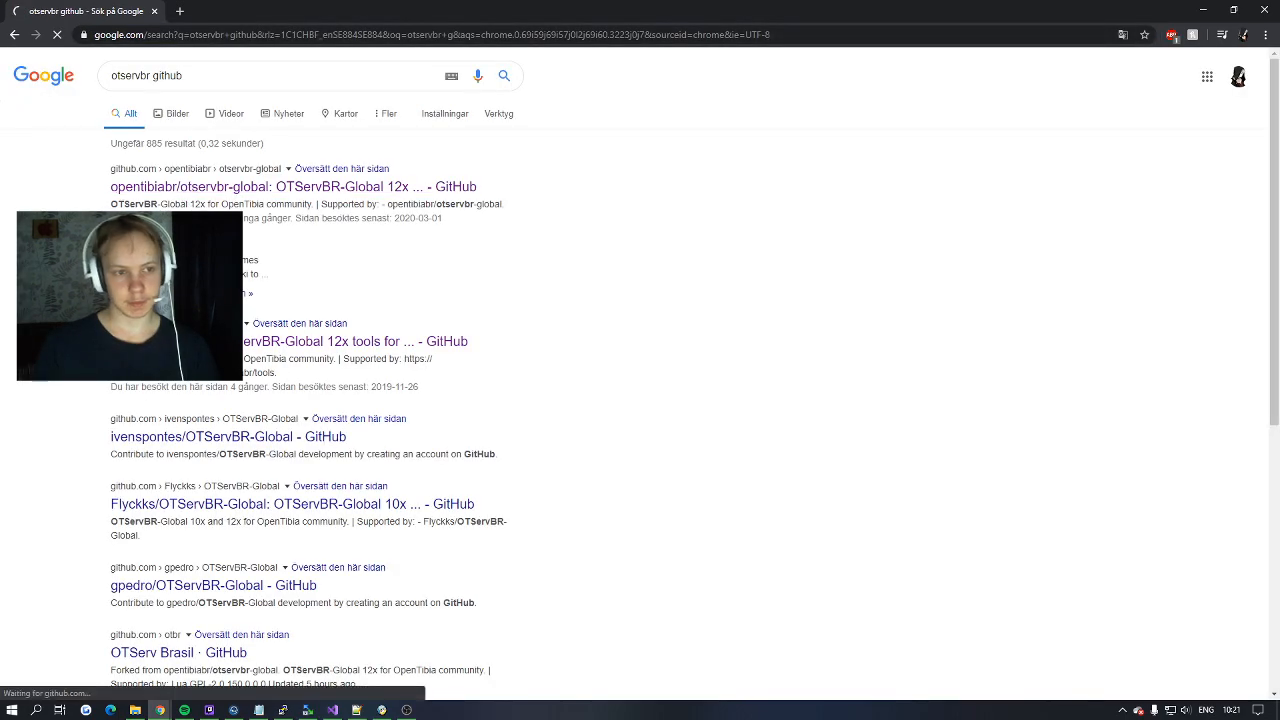
# - View the opentibiabr/tools repository's Tibia Client file list on GitHub
pyautogui.click(294, 186)
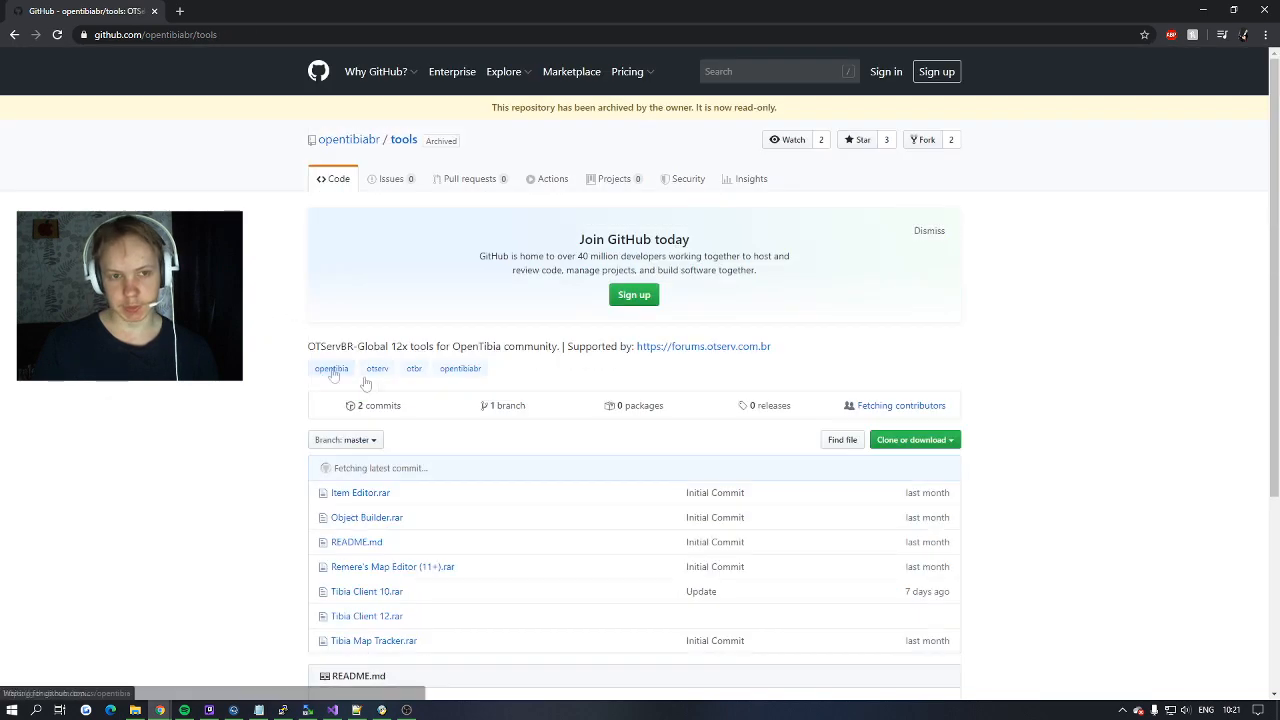
pyautogui.scroll(-3)
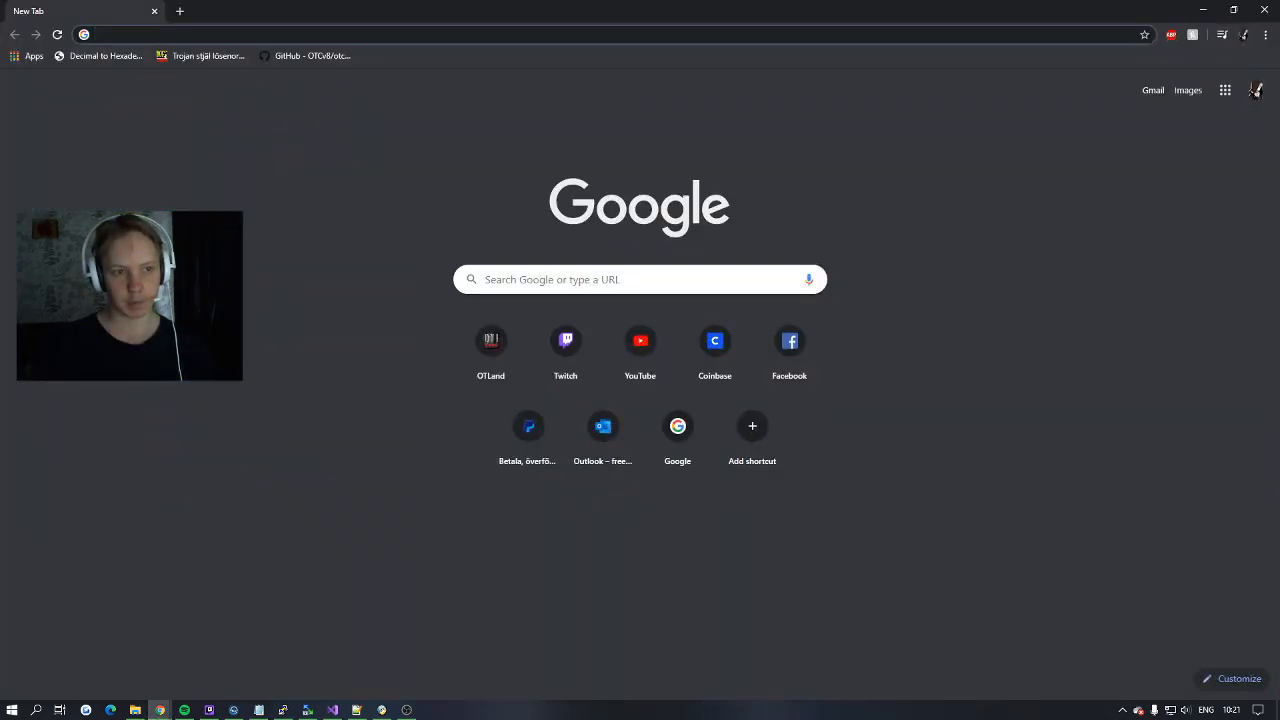
# - Search google.se for 'otland custom client' and reach the Custom Client [8.6 - 10.XX] thread
pyautogui.write('google.se')
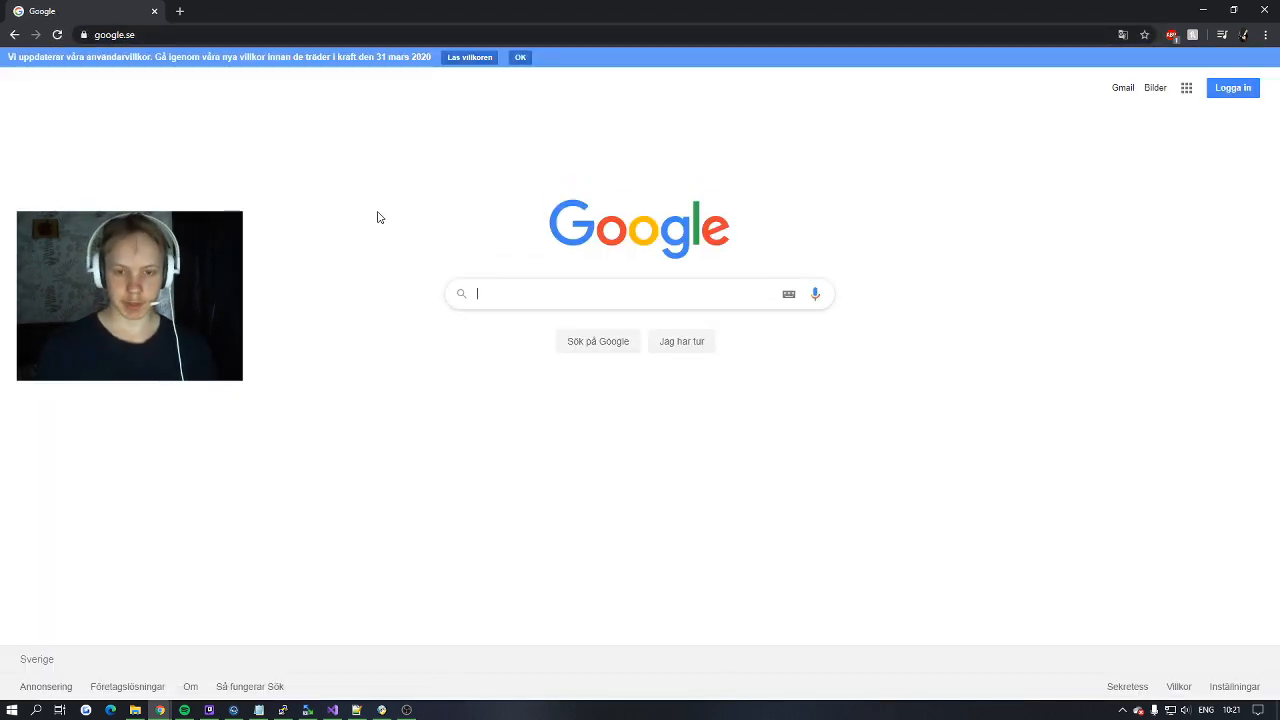
pyautogui.write('otland custom')
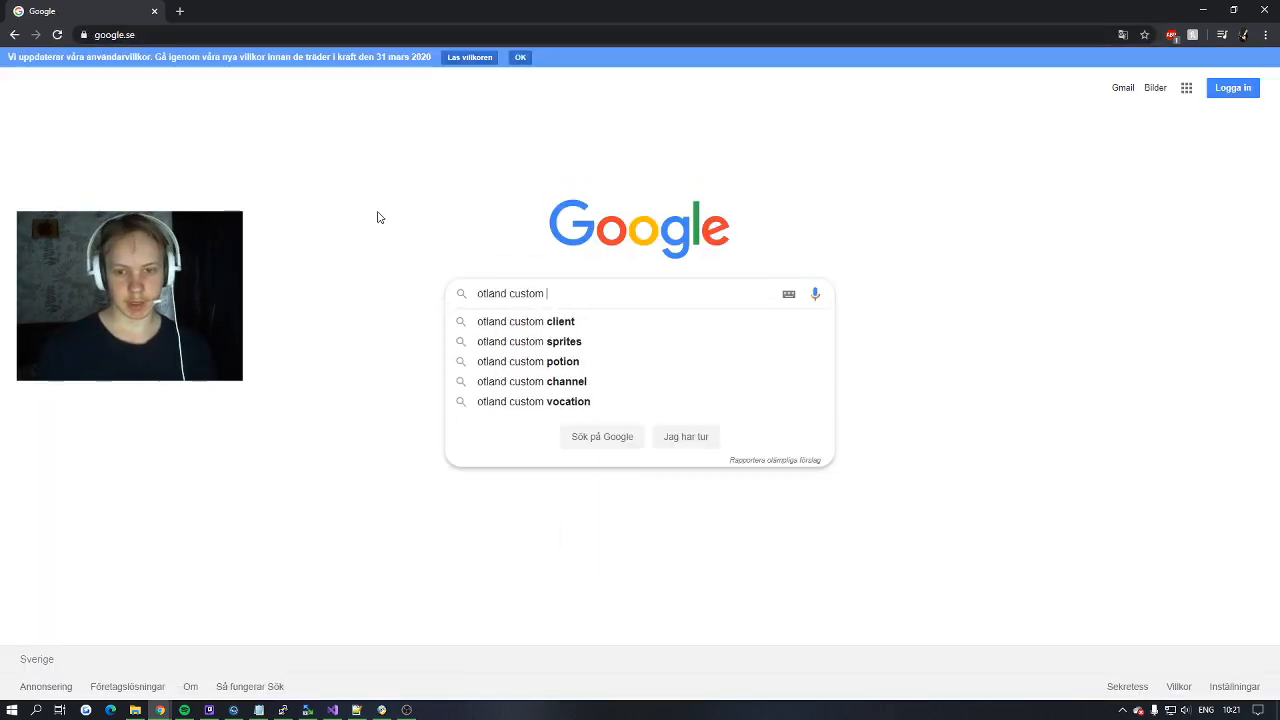
pyautogui.click(525, 321)
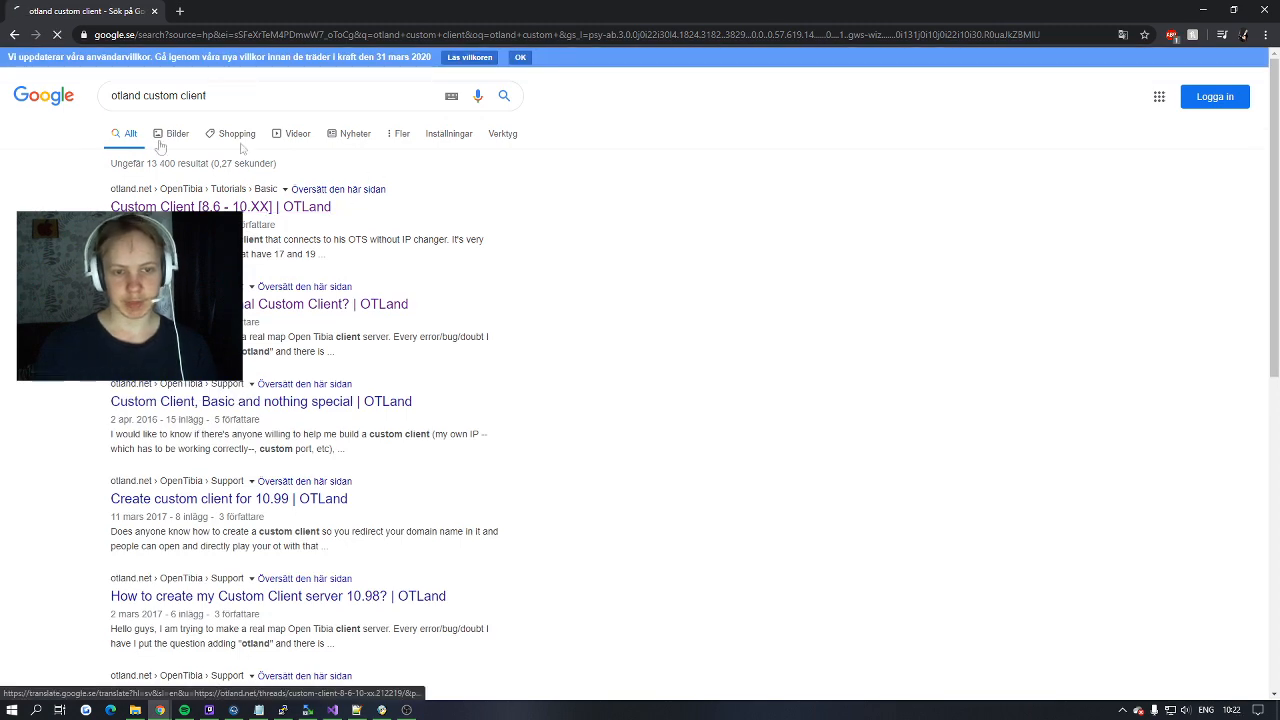
pyautogui.click(220, 206)
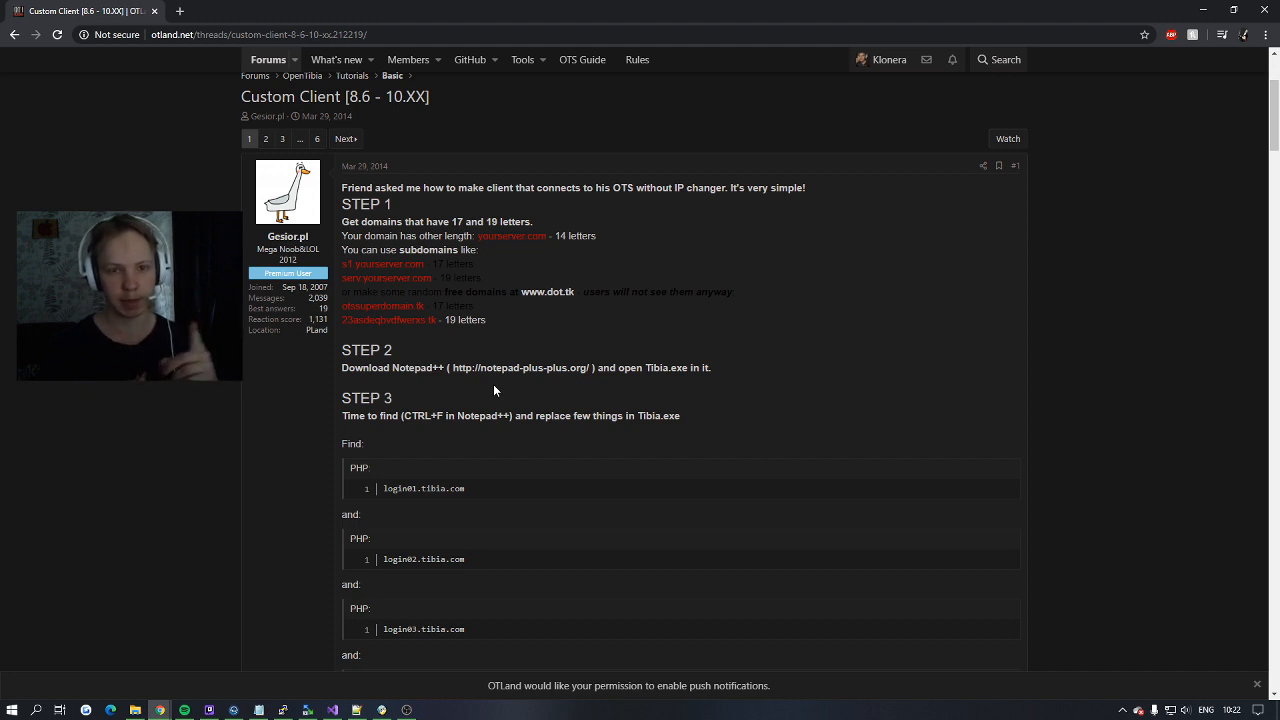
# - Check noip.com, read the OTLand guide's Step 3 domain list, and return to the Tibia Client 10 folder
pyautogui.click(179, 11)
pyautogui.write('noip.com')
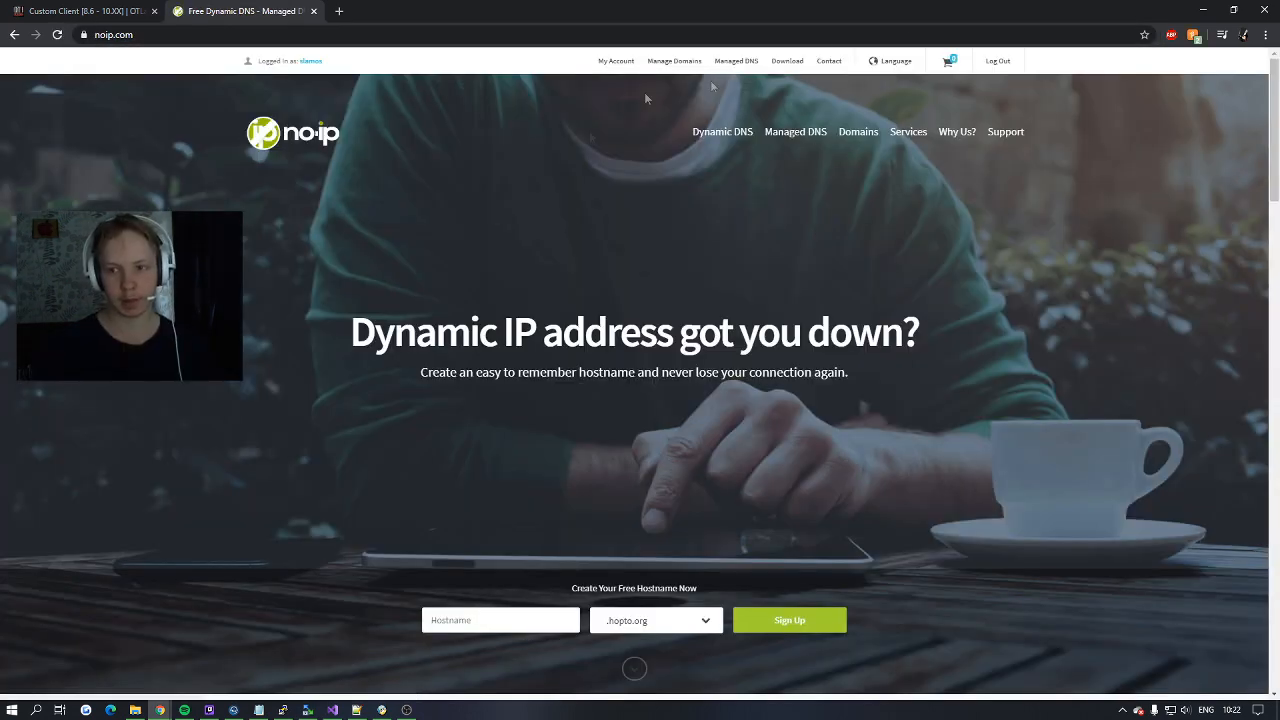
pyautogui.click(85, 11)
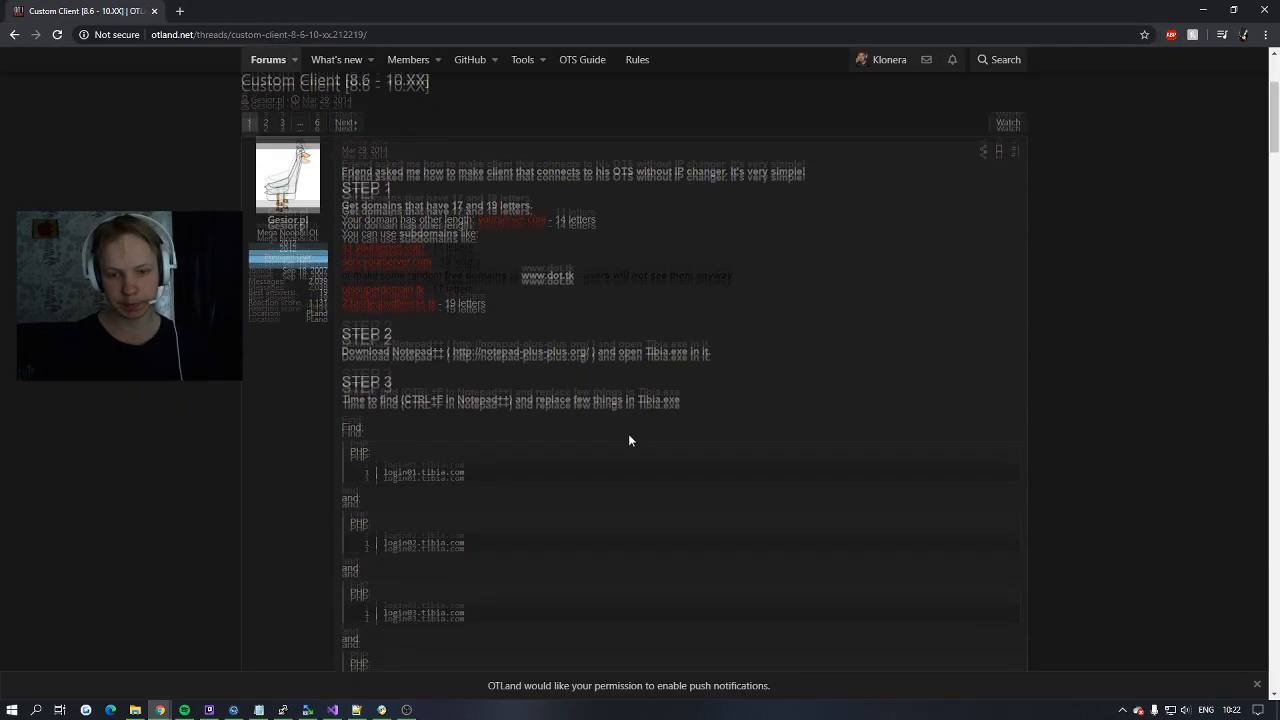
pyautogui.scroll(-3)
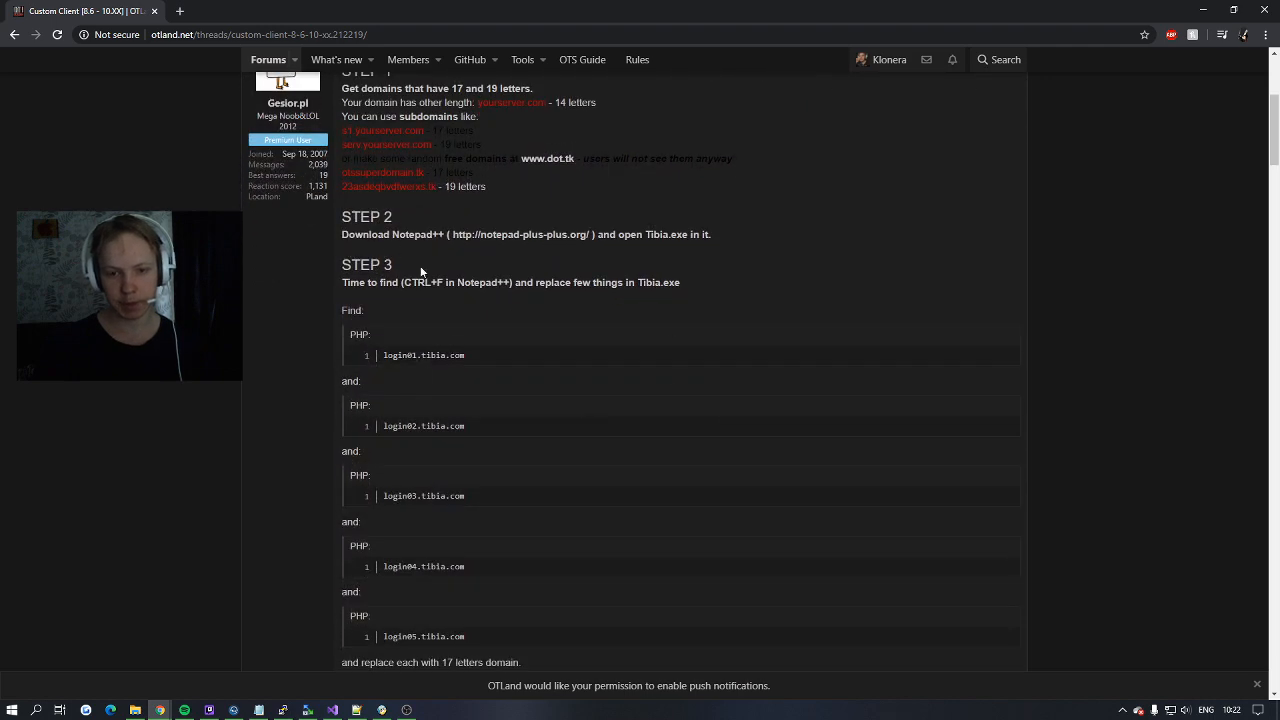
pyautogui.doubleClick(418, 234)
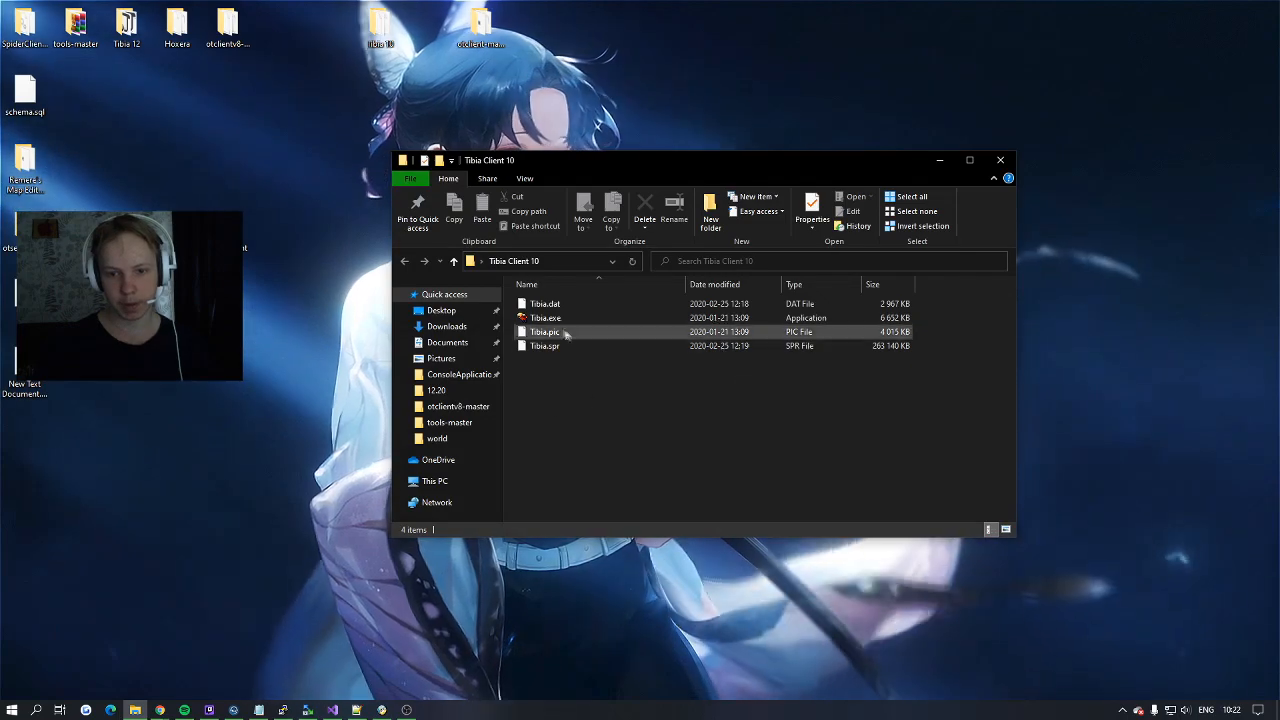
# - Edit Tibia.exe in Notepad++ so its login domains read mantera.zapto.org and mantera01.zapto.org
pyautogui.rightClick(545, 317)
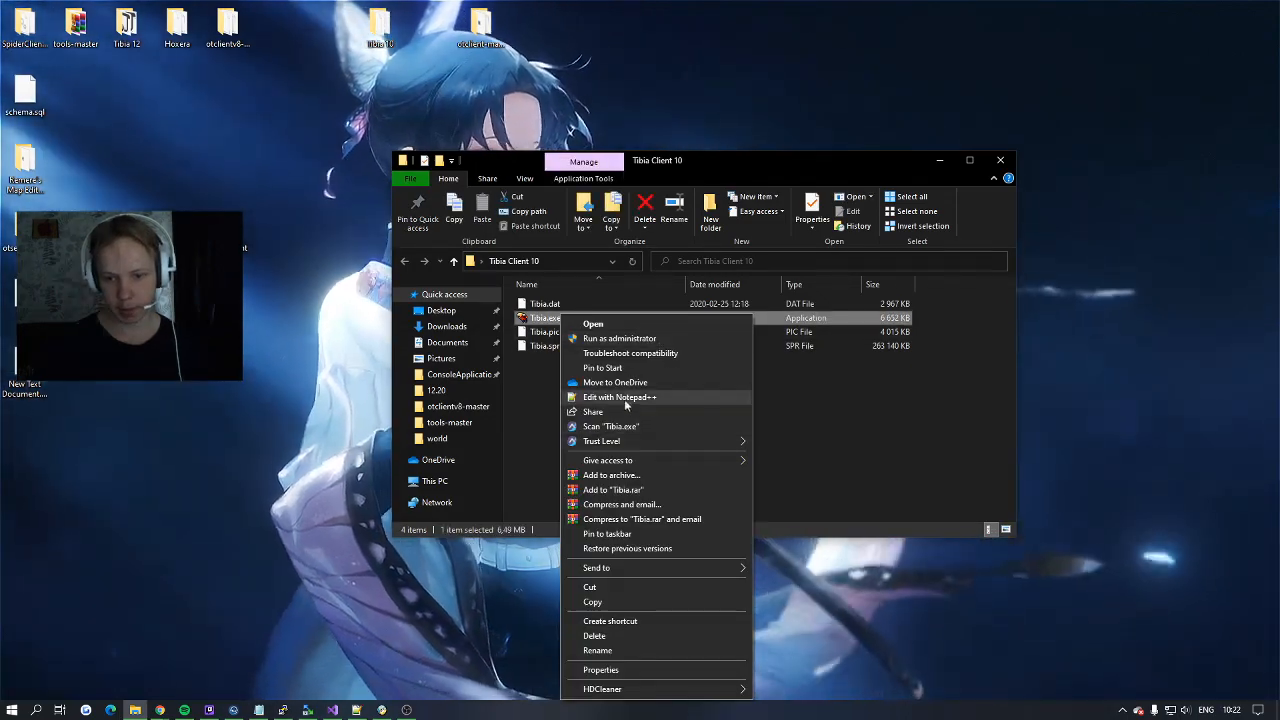
pyautogui.click(618, 397)
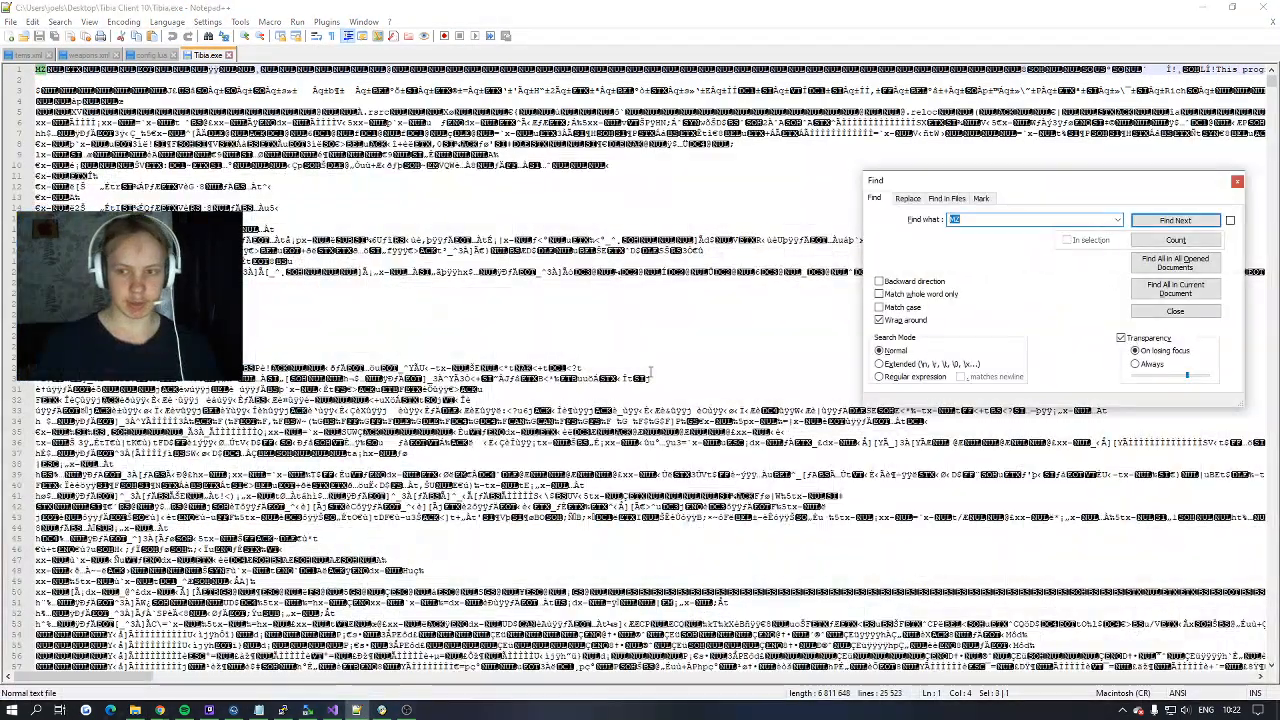
pyautogui.click(1175, 219)
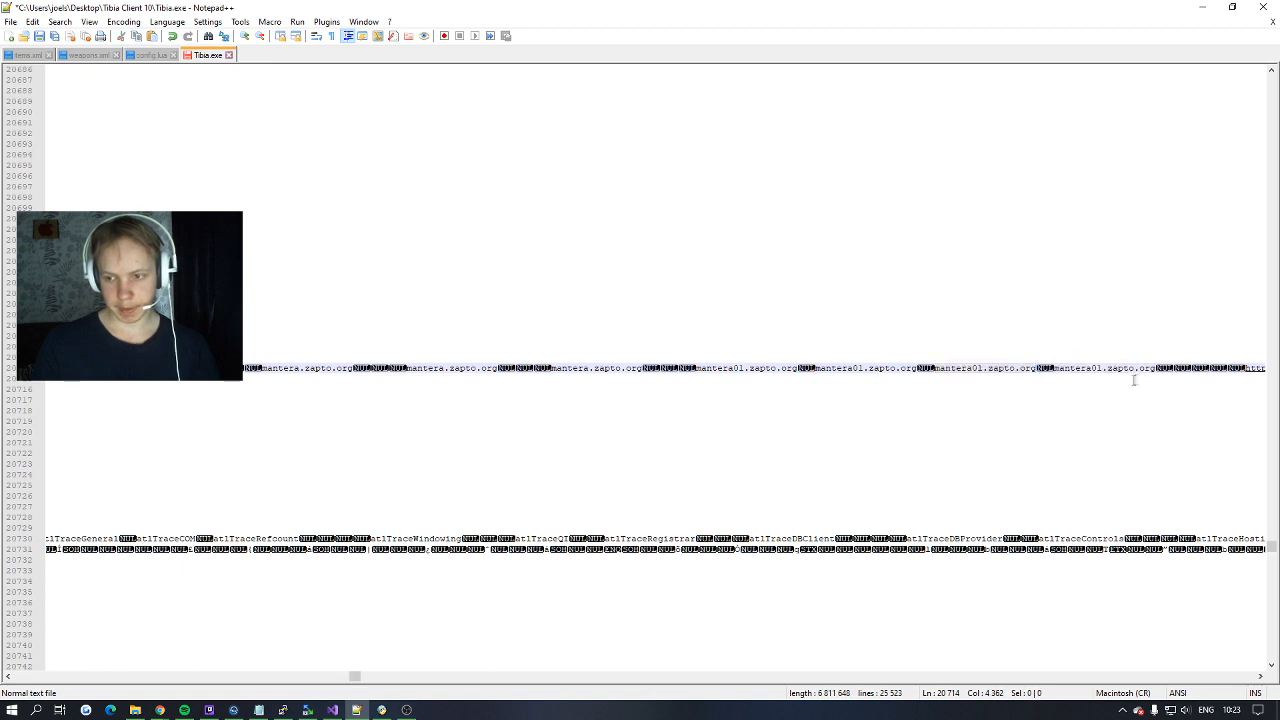
# - Copy the original encryption key and the OTS key from the OTLand thread into Find what and Replace with
pyautogui.press('ctrl+f')
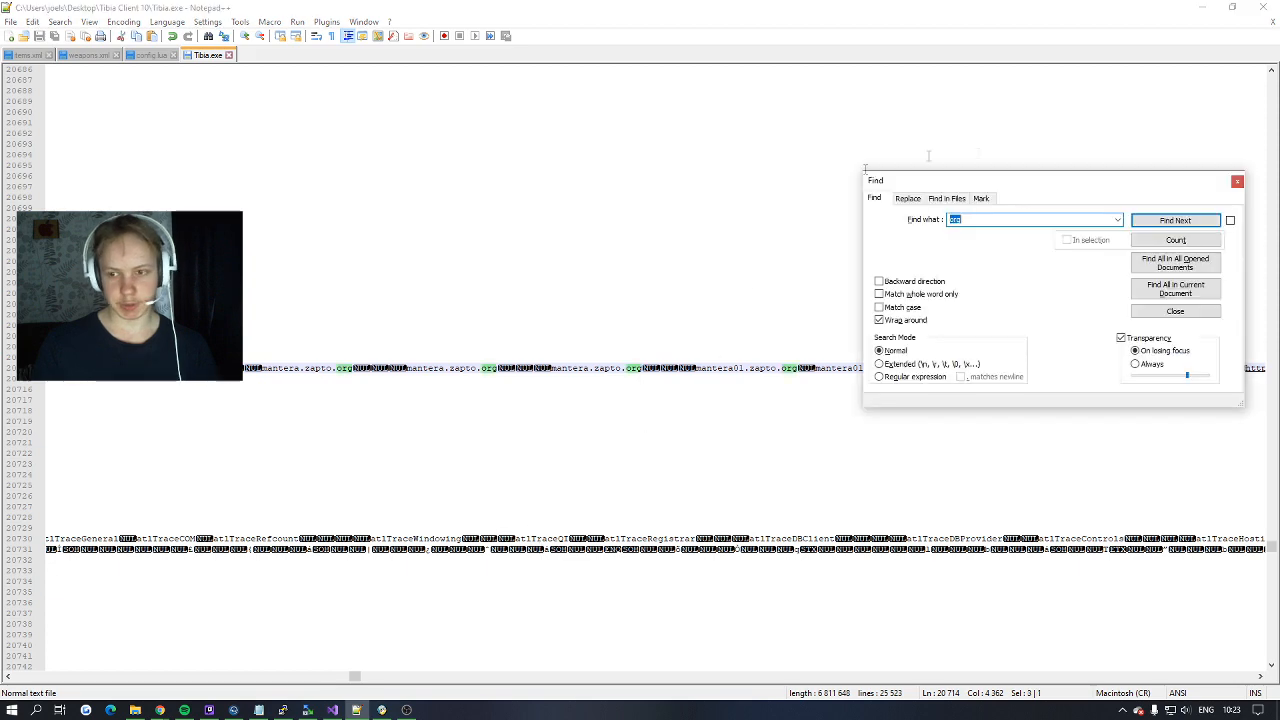
pyautogui.click(906, 198)
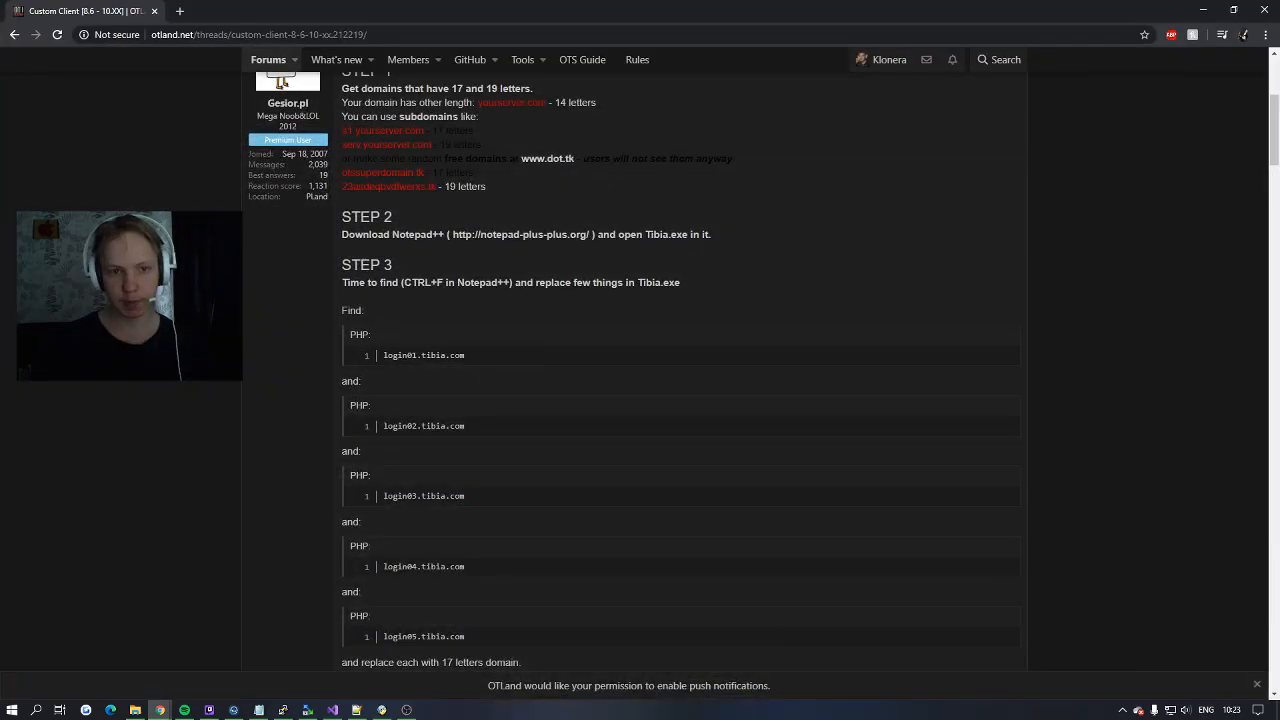
pyautogui.scroll(-3)
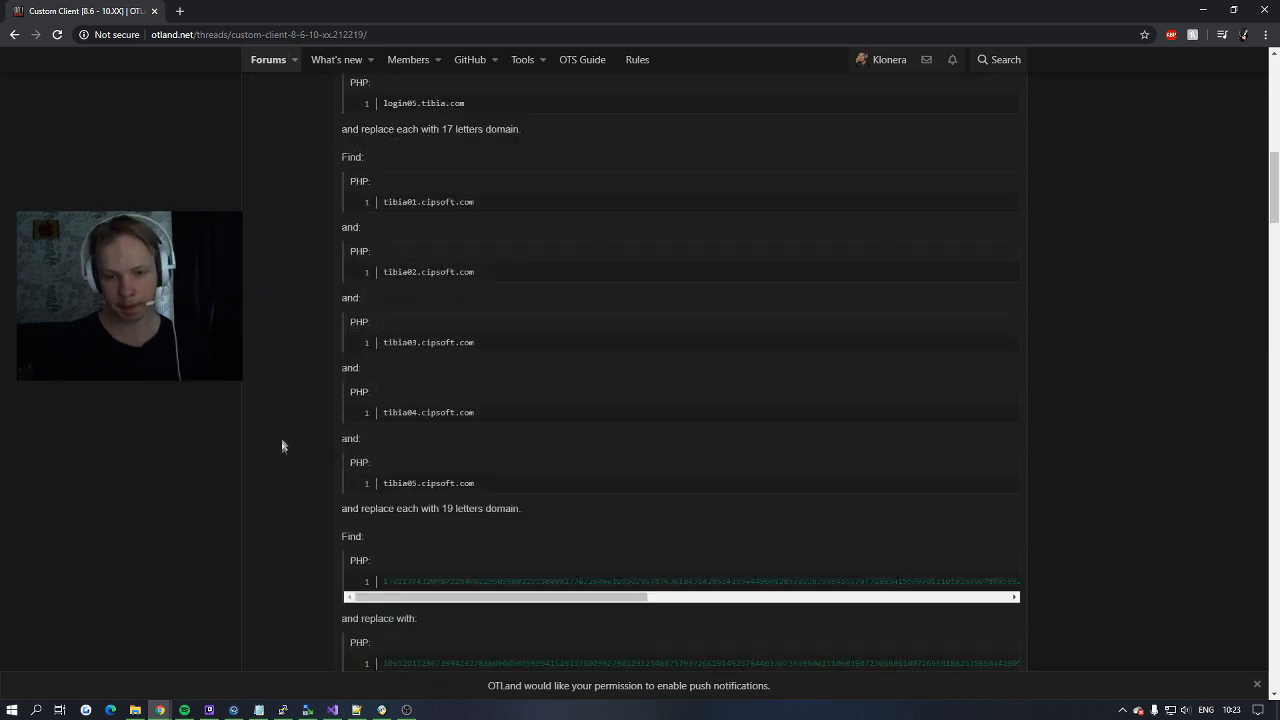
pyautogui.scroll(-3)
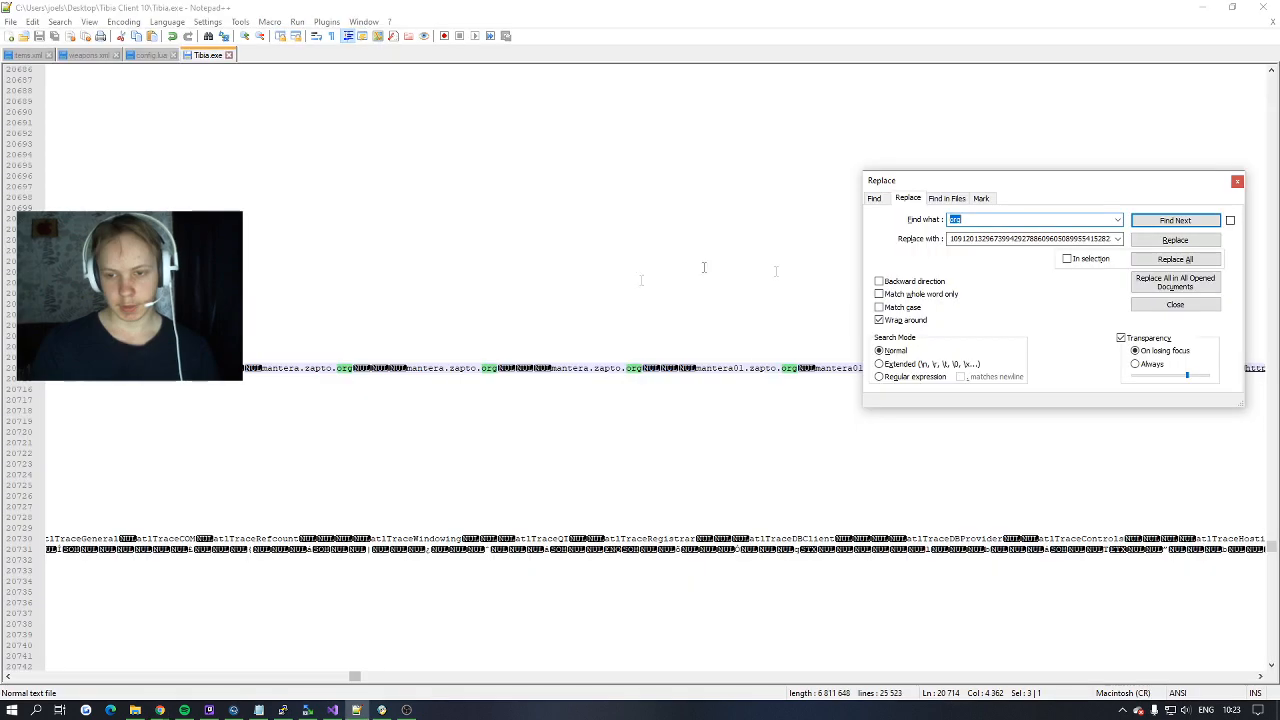
pyautogui.click(1175, 220)
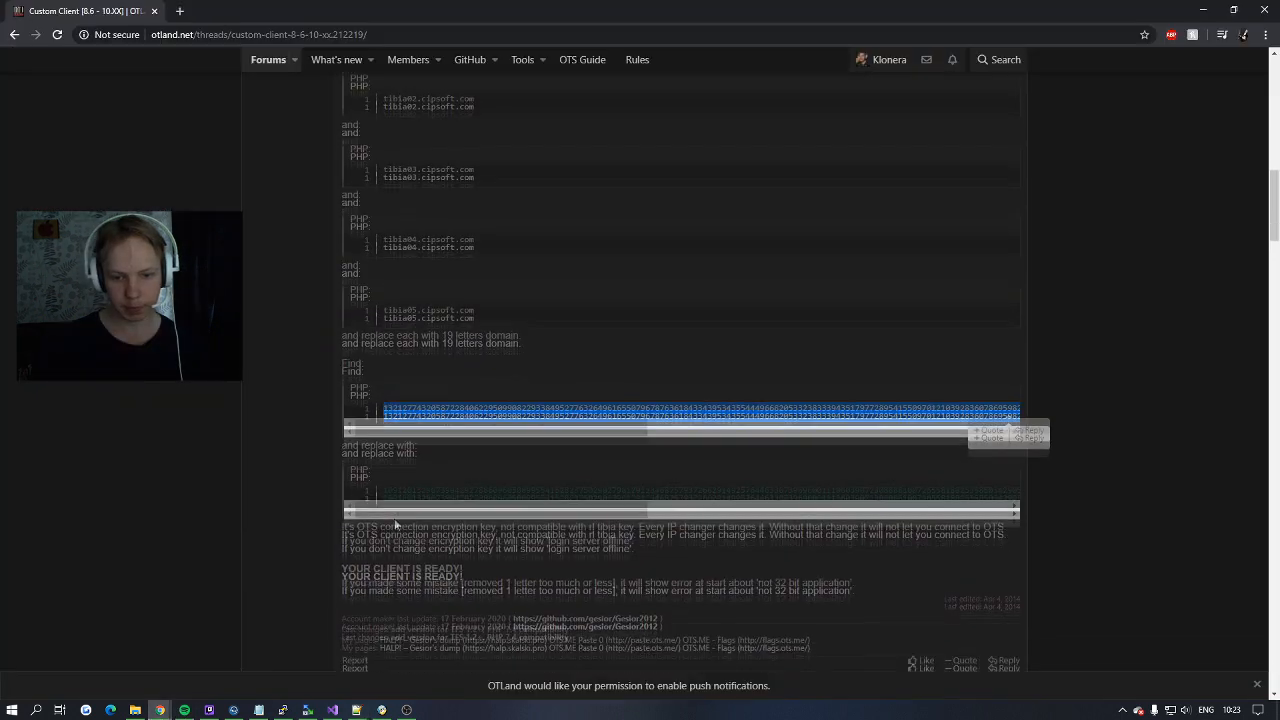
pyautogui.scroll(-3)
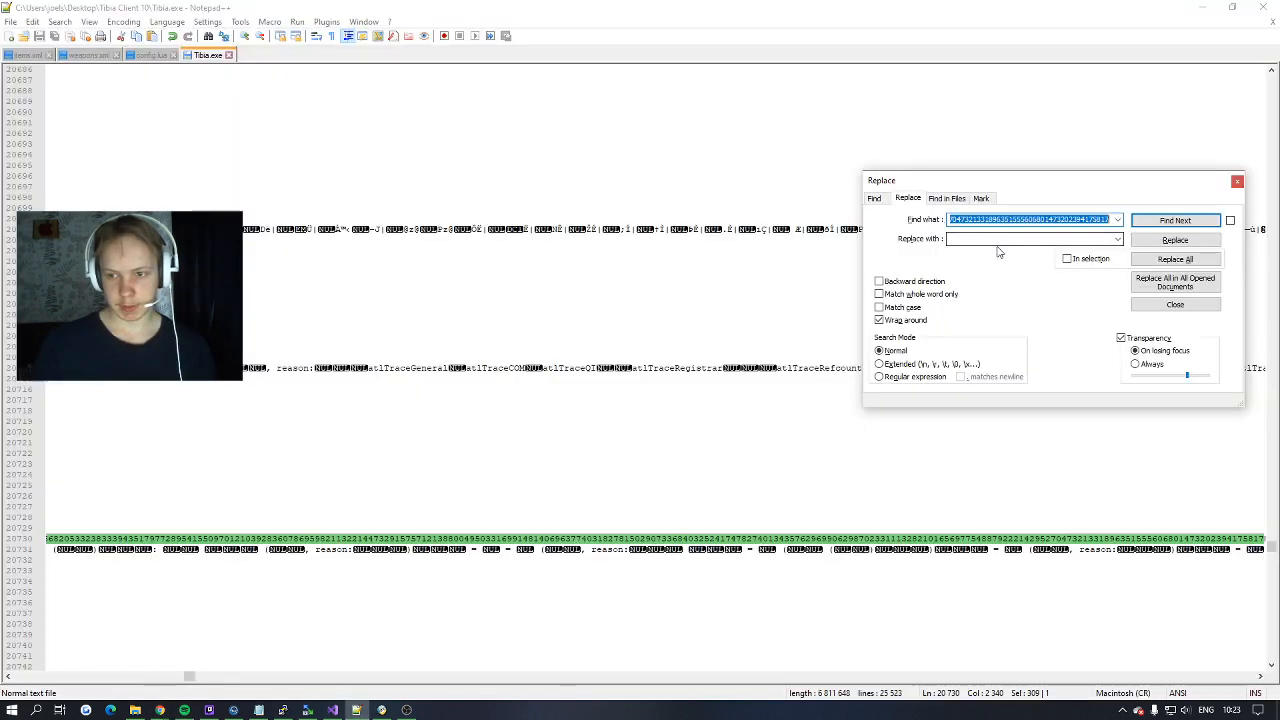
# - Replace the one occurrence of the original key in Tibia.exe with the OTS key
pyautogui.click(1175, 239)
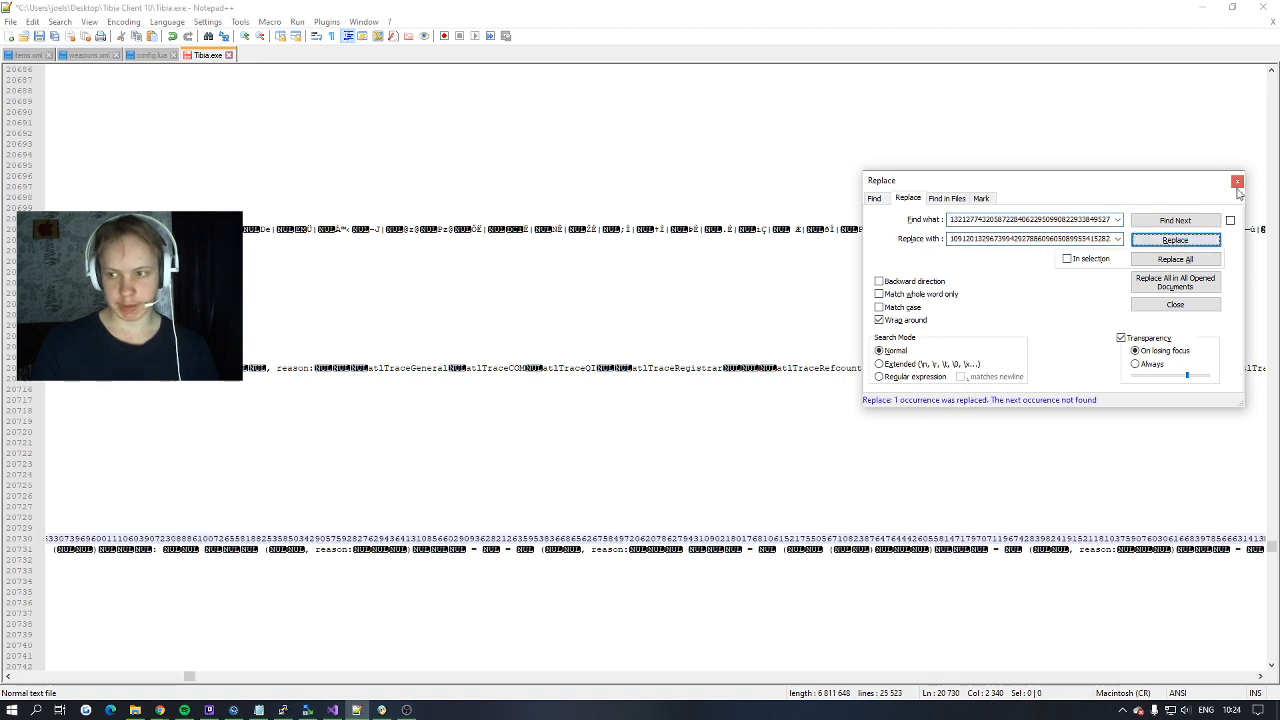
pyautogui.click(1237, 181)
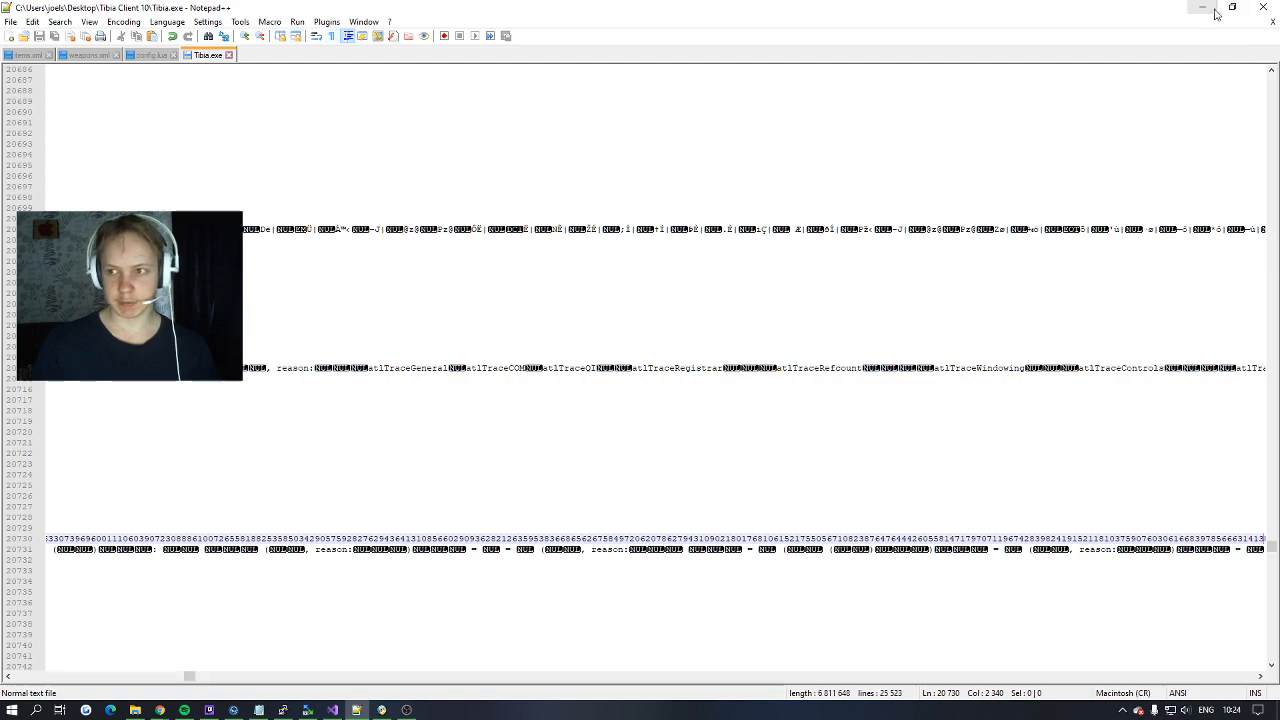